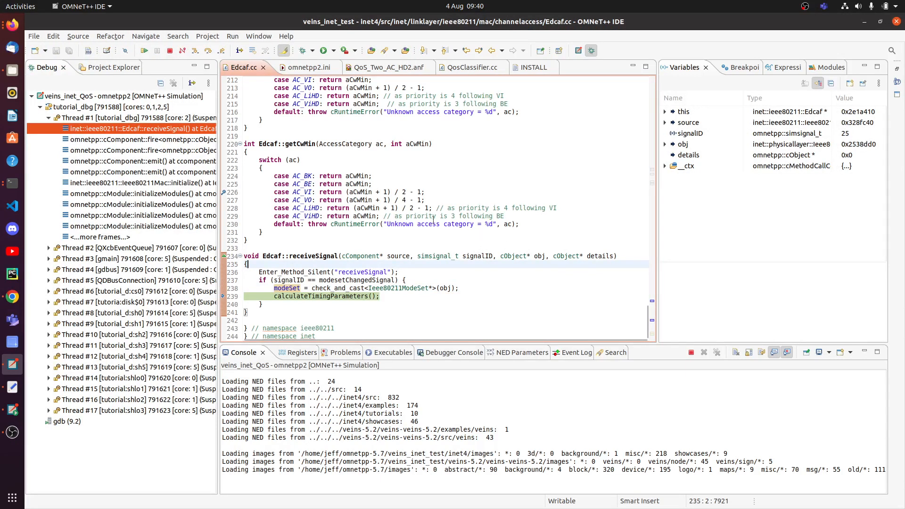
In Project Explorer, browse inet4's clang-debug src/inet output folder and collapse src again
left_click(111, 68)
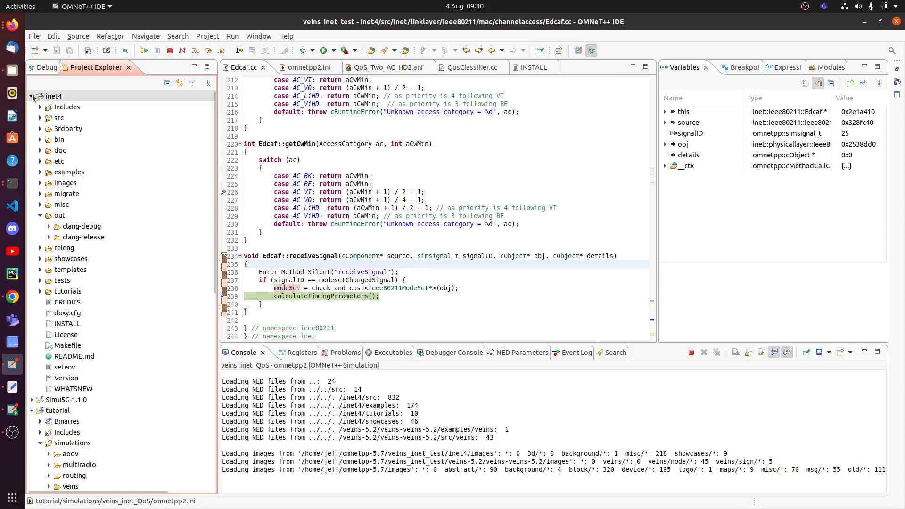
mouse_move(84, 135)
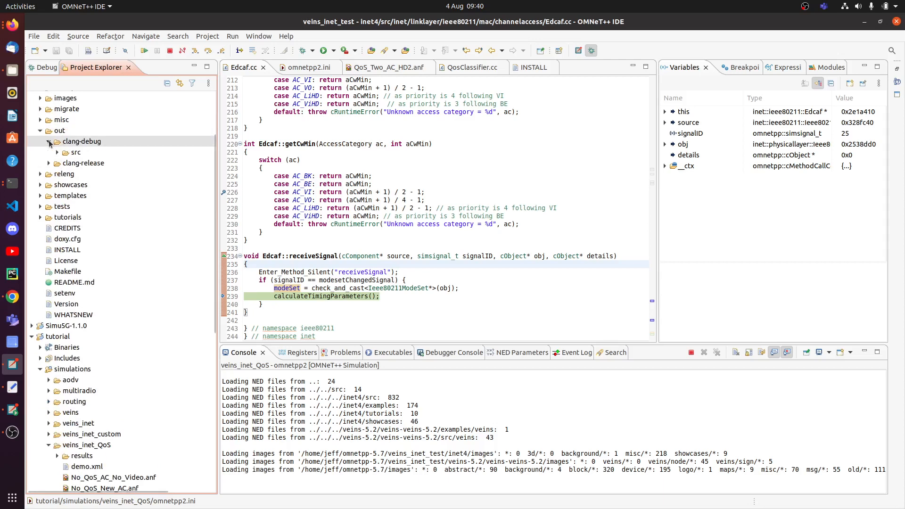
left_click(57, 152)
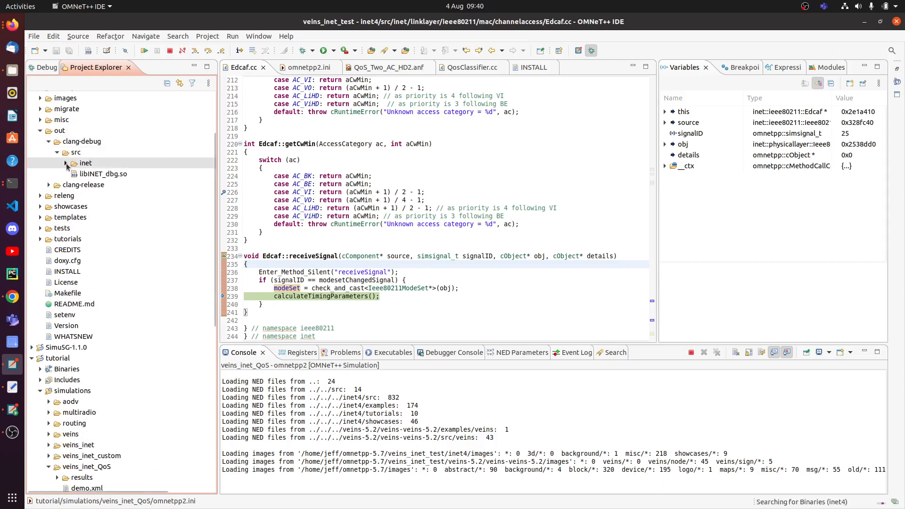
left_click(66, 163)
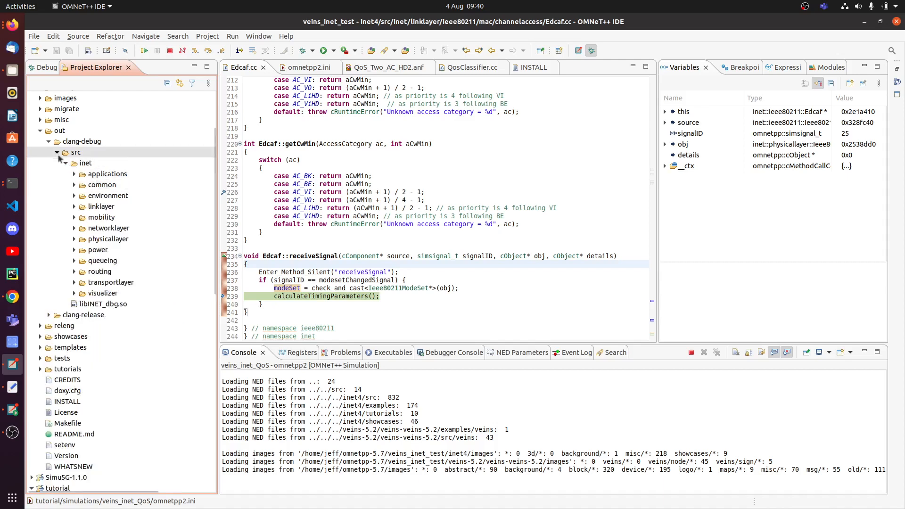
left_click(59, 153)
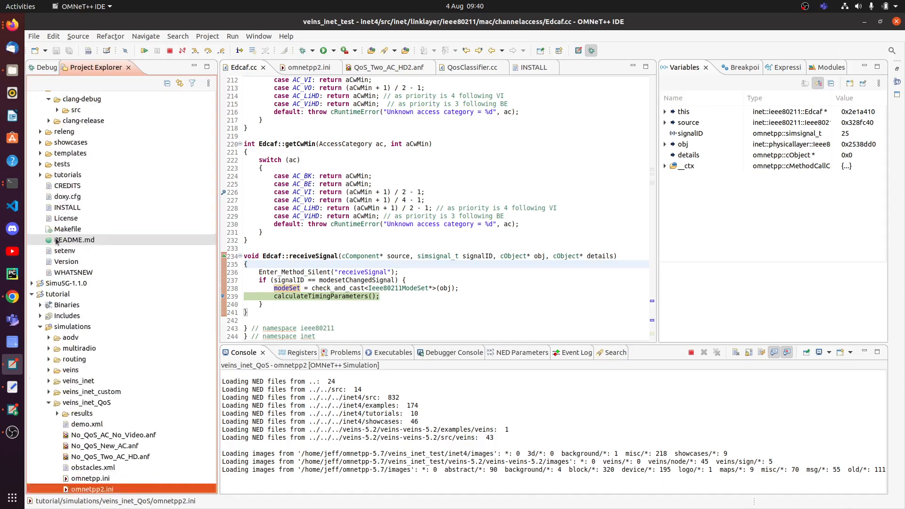
right_click(85, 234)
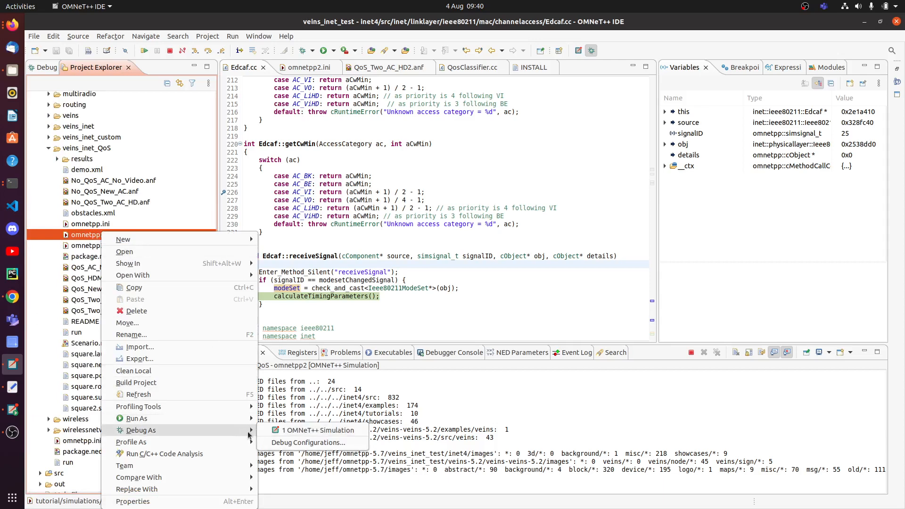
mouse_move(302, 230)
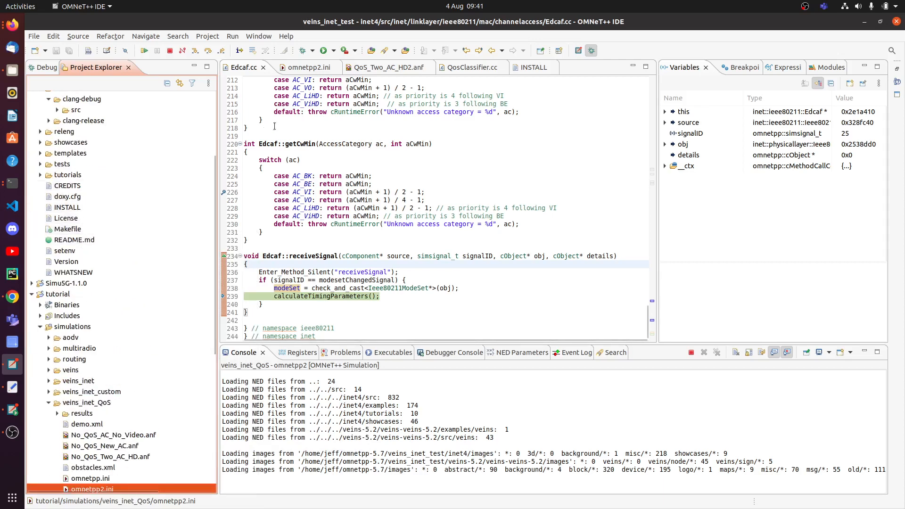
Show the inet4 INSTALL notes at the IDE build instructions
left_click(530, 67)
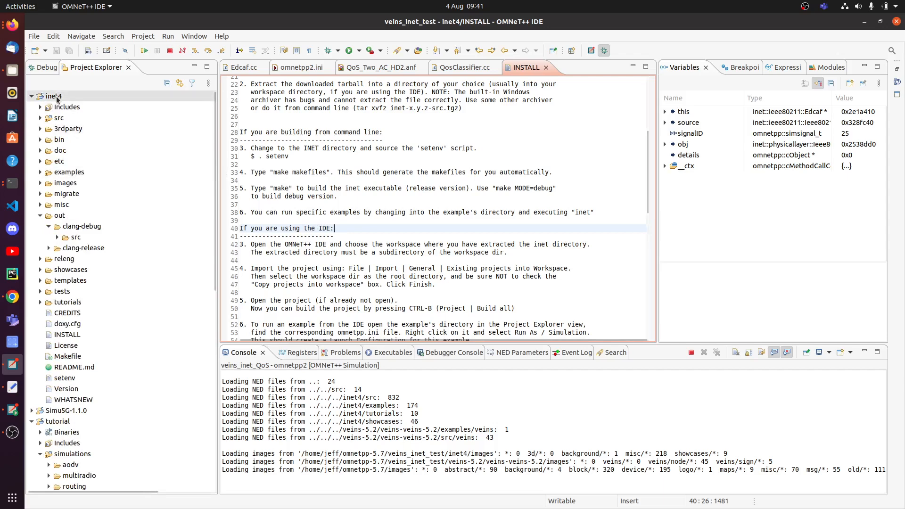
right_click(53, 96)
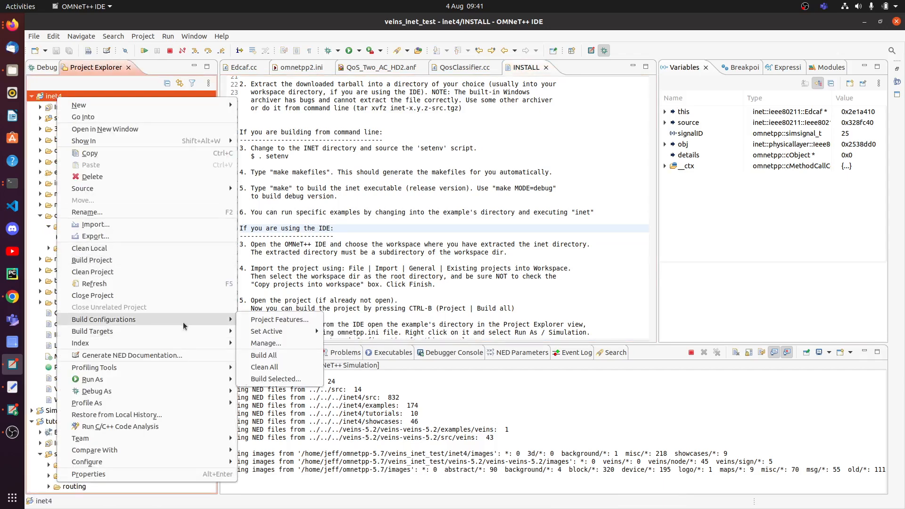
mouse_move(266, 331)
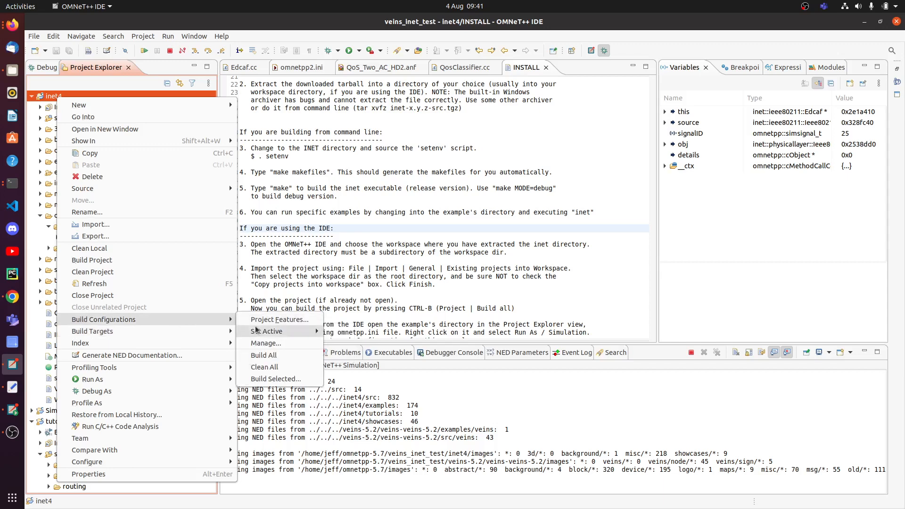
mouse_move(353, 257)
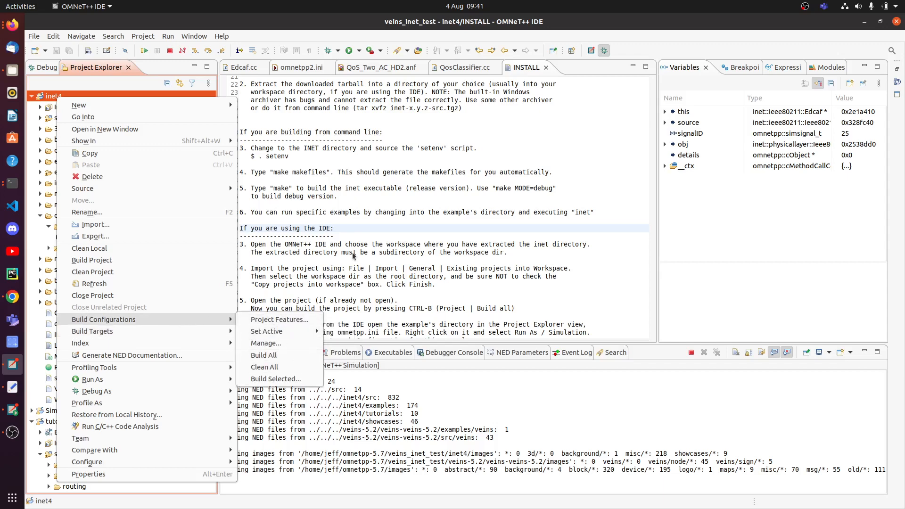
key("Escape")
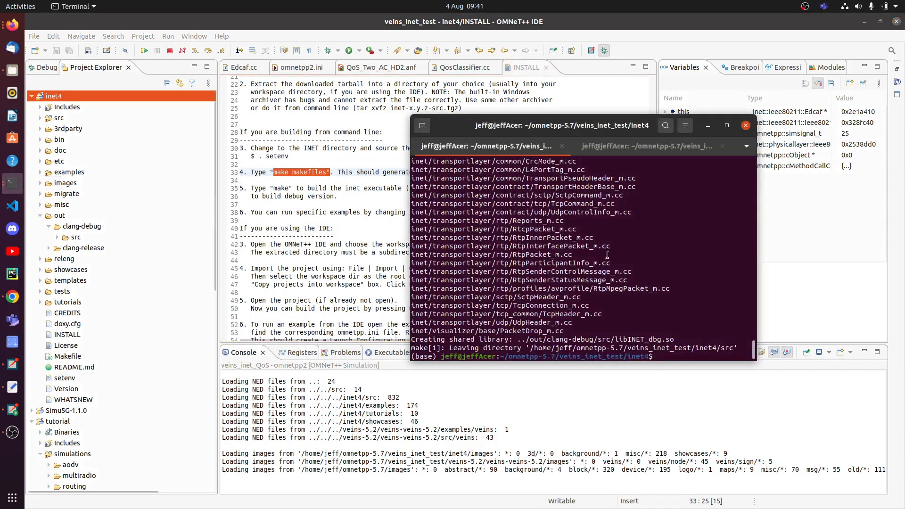
Run make MODE=debug from the inet4 directory to build INET in debug mode
type("make MODE=debug")
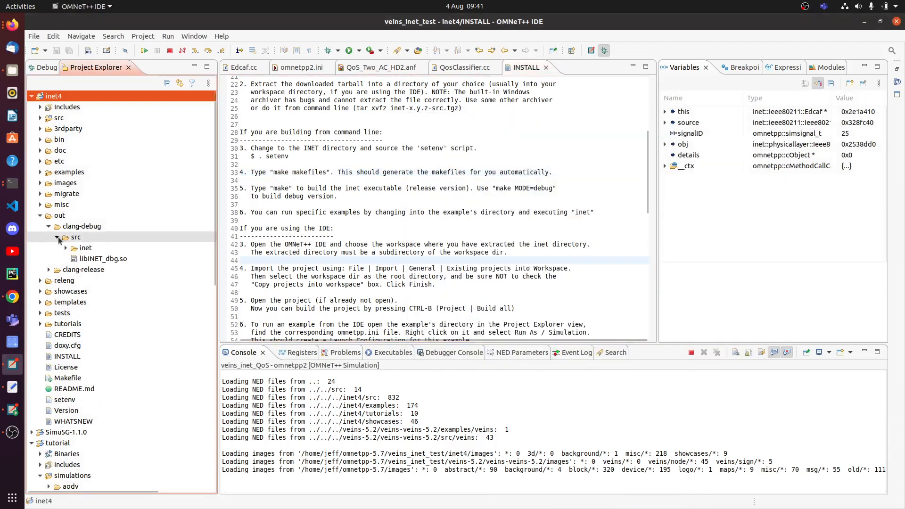
Inspect the clang-debug inet folder's module subfolders beside libINET_dbg.so, then fold it back
left_click(66, 248)
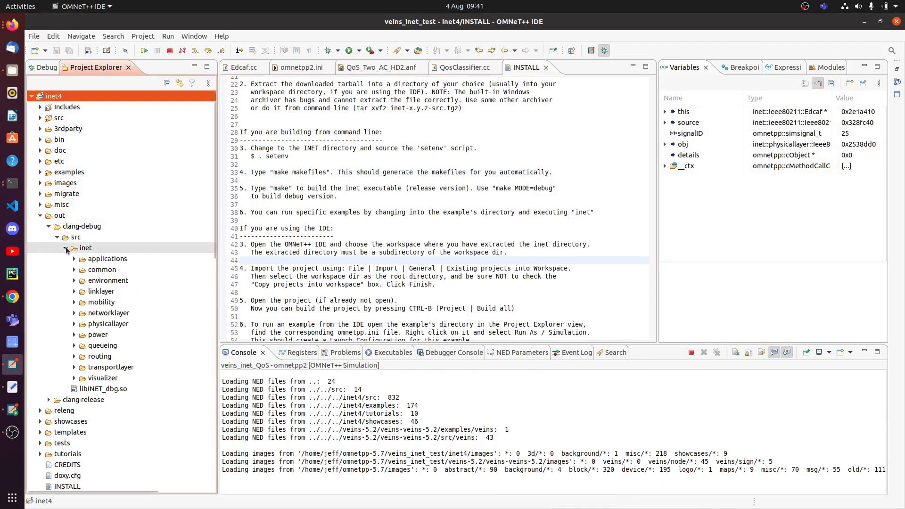
left_click(66, 247)
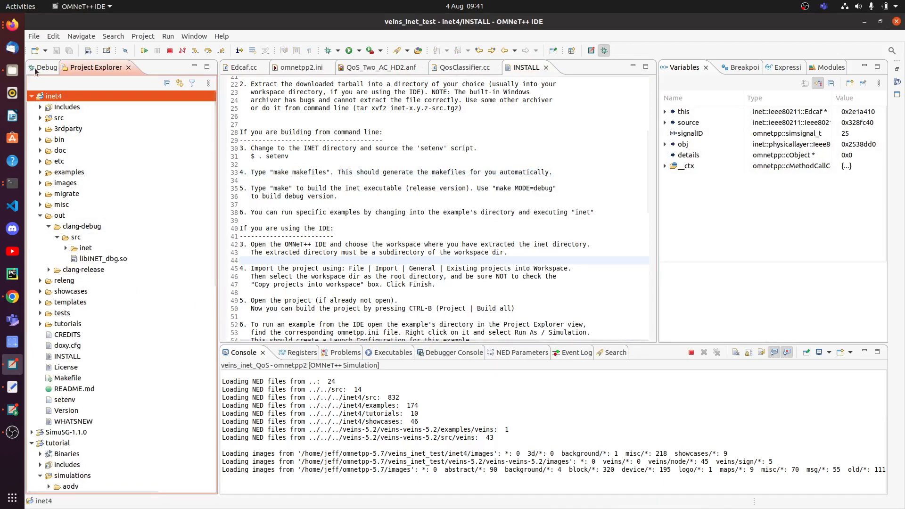
left_click(464, 68)
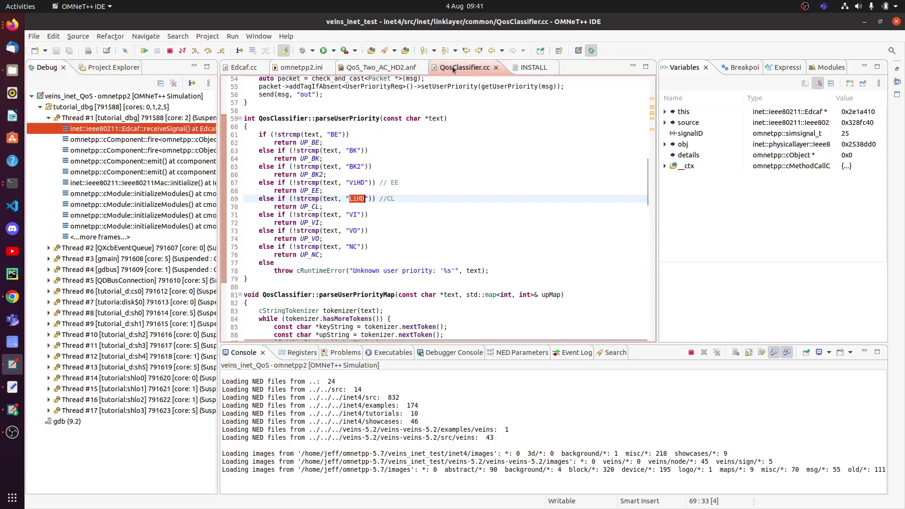
left_click(302, 68)
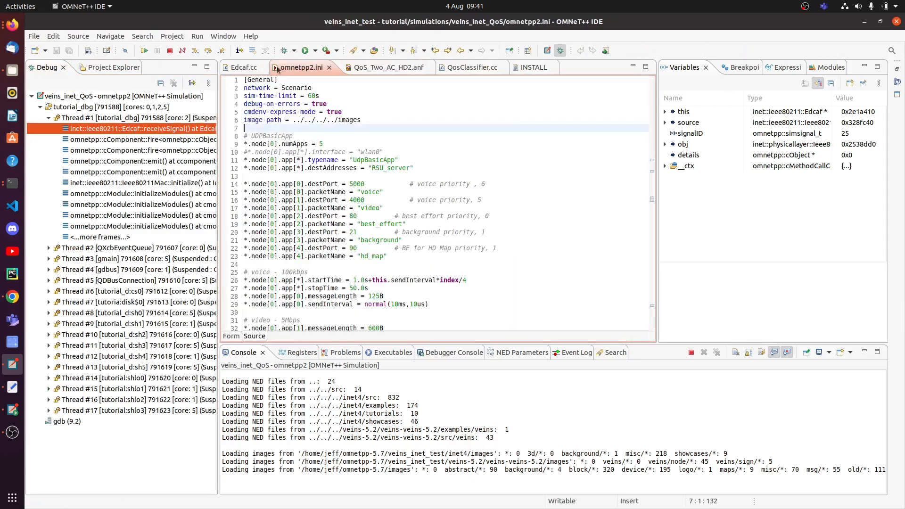
left_click(243, 68)
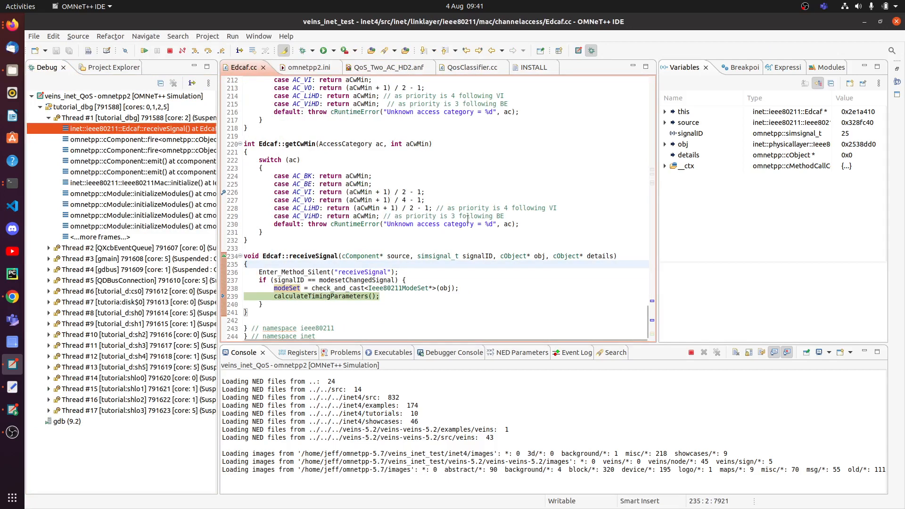
scroll("down", 3)
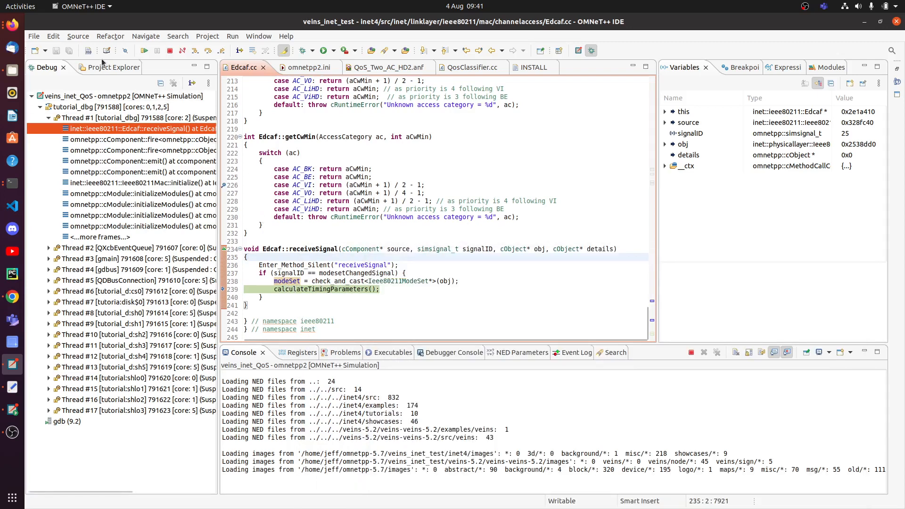
left_click(113, 68)
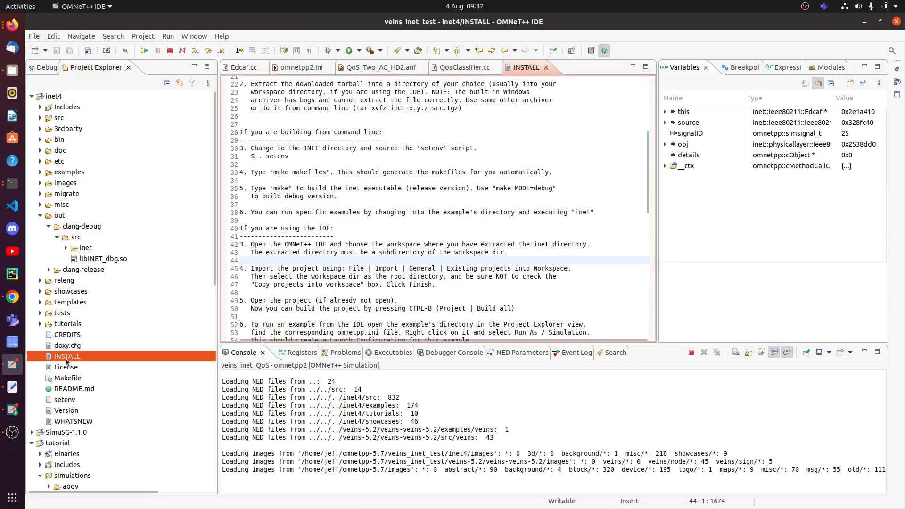
double_click(298, 172)
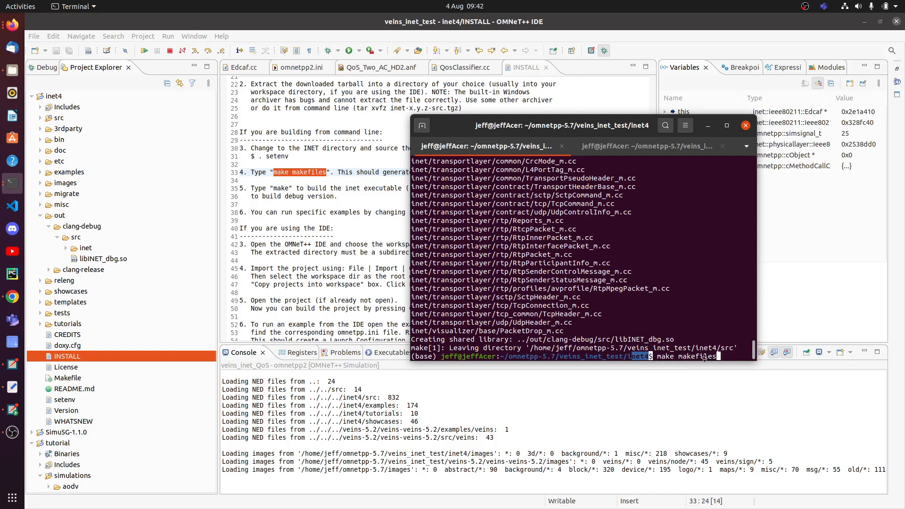
Enter make MODE=debug at the inet4 prompt, replacing the make makefiles command
type("MODE=debug")
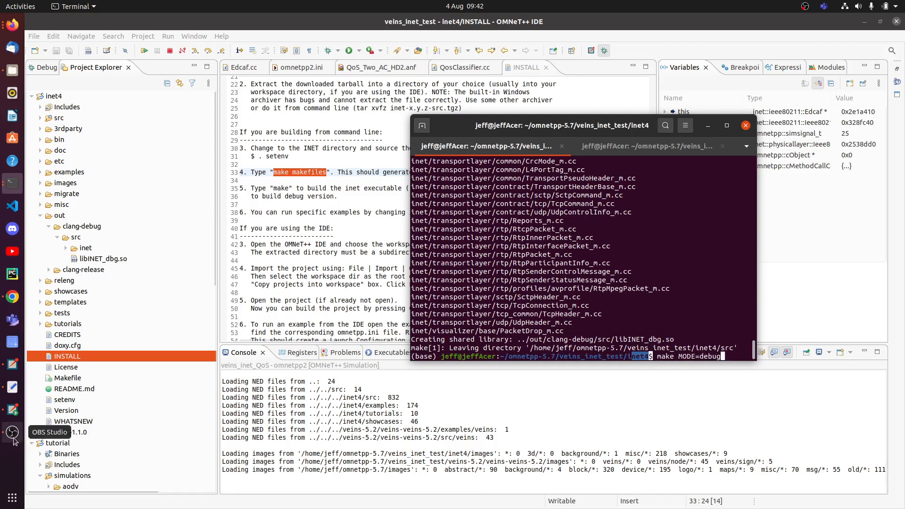